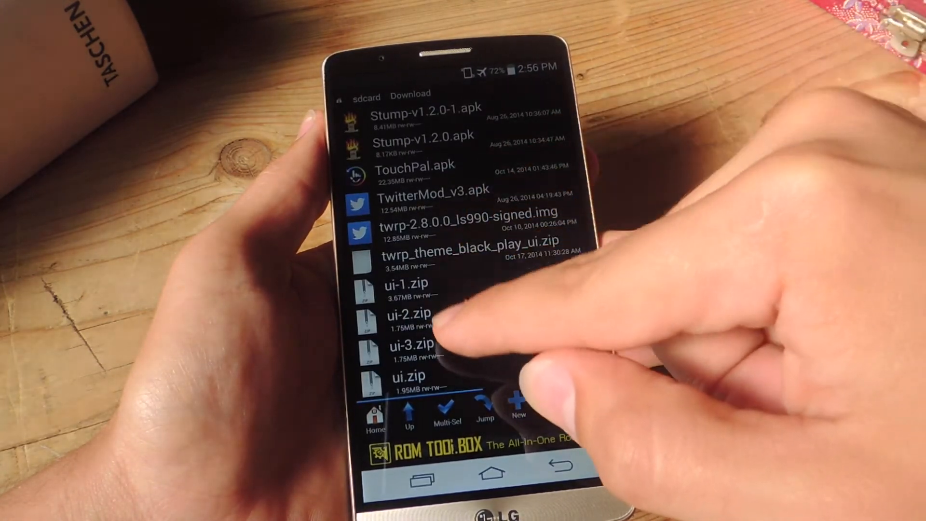
Step: Rename ui-3.zip in sdcard/Download to xdaui-3.zip
left_click(407, 353)
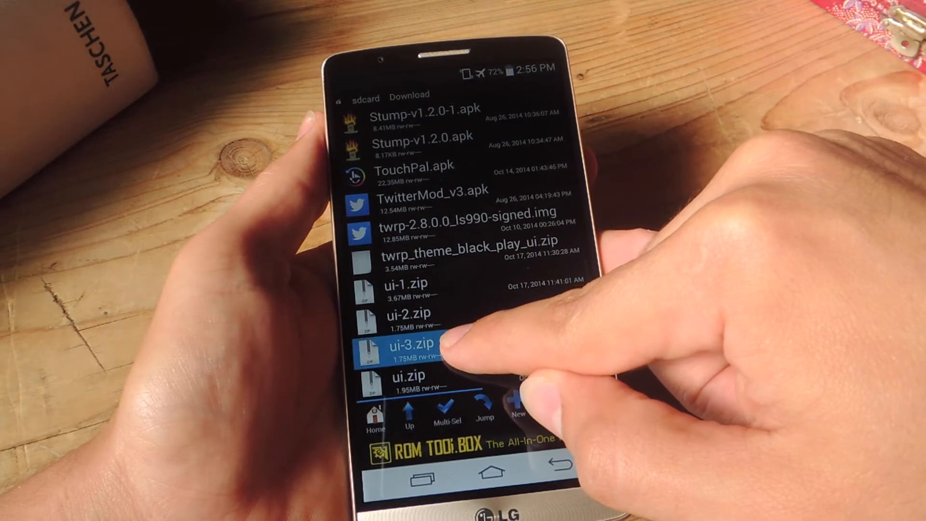
left_click(414, 351)
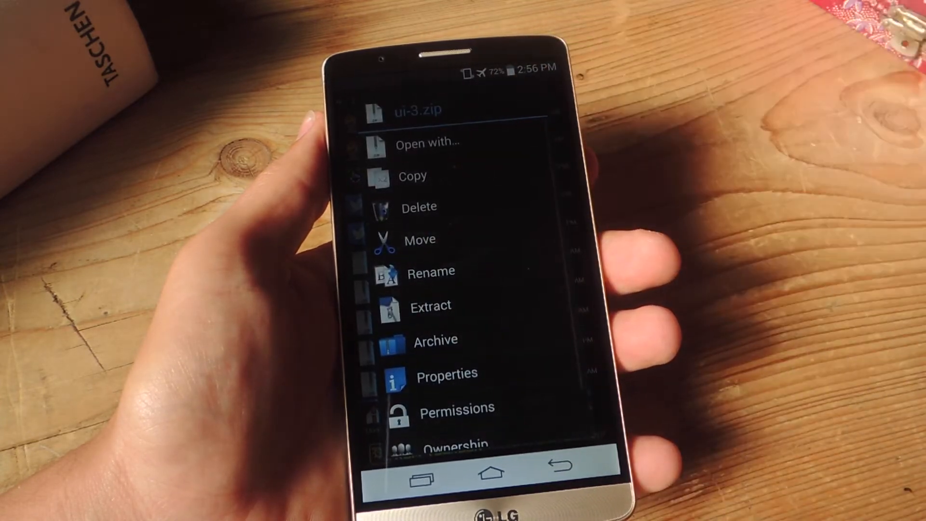
left_click(430, 271)
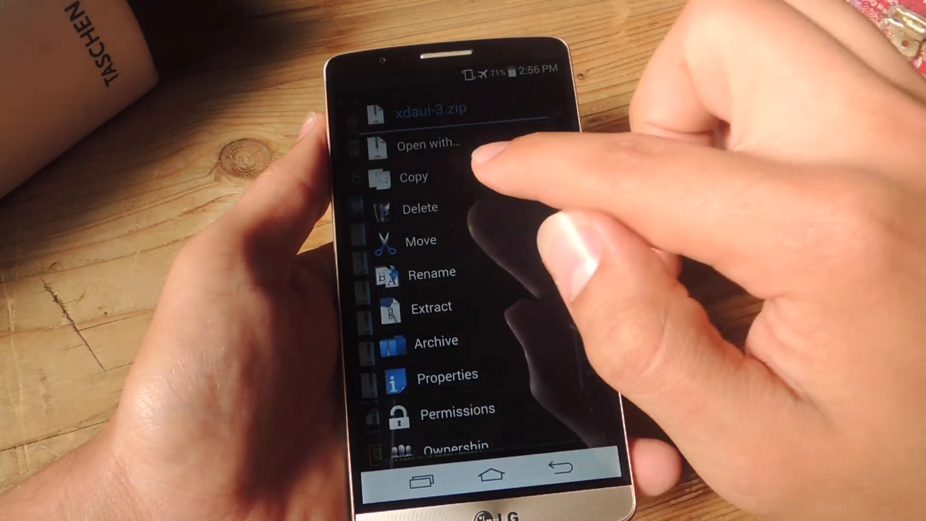
Step: Copy xdaui-3.zip and paste it into sdcard/TWRPThemes
left_click(416, 177)
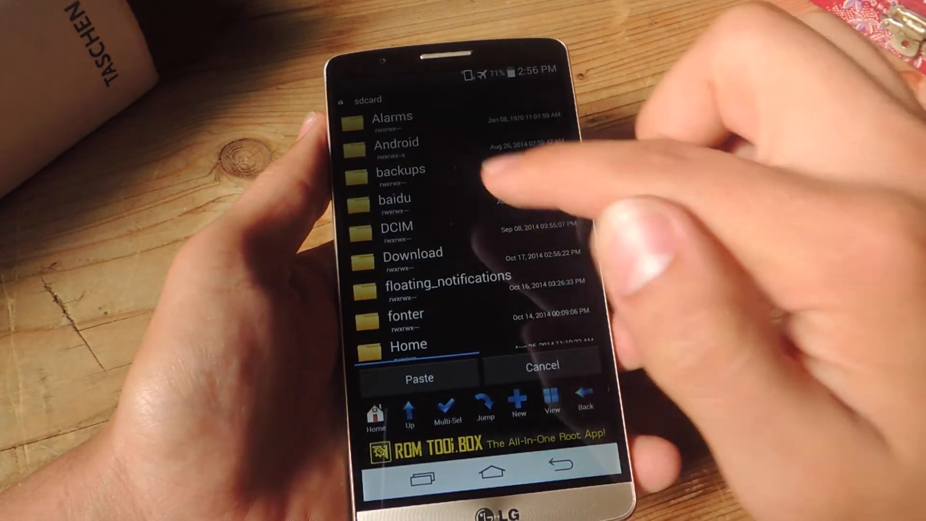
scroll("down", 3)
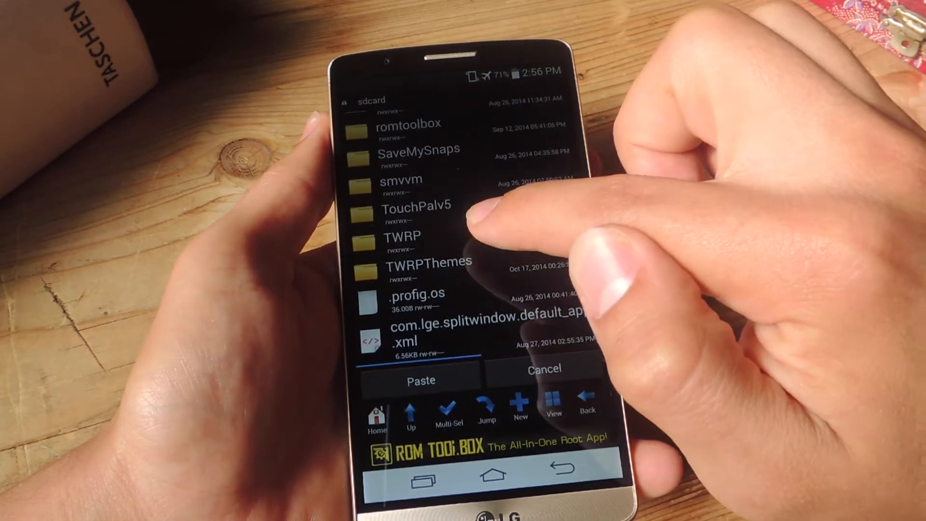
left_click(422, 261)
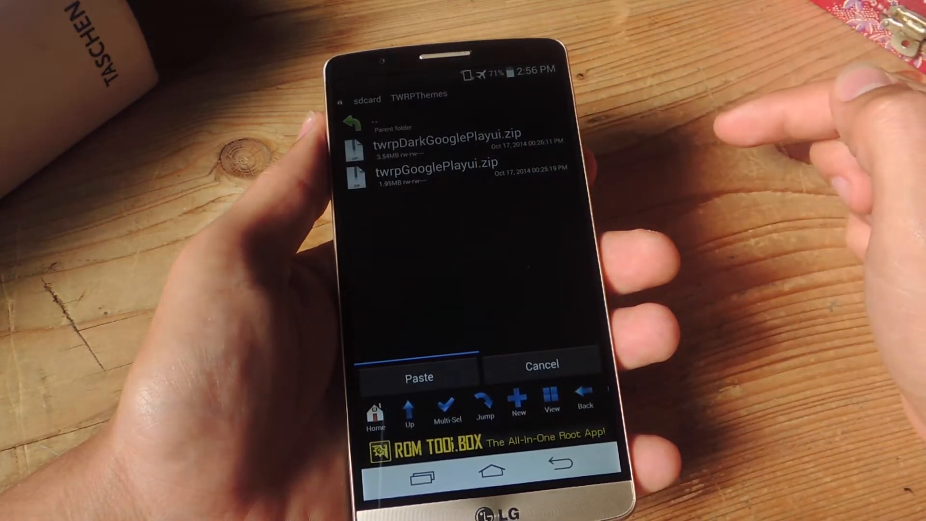
left_click(420, 376)
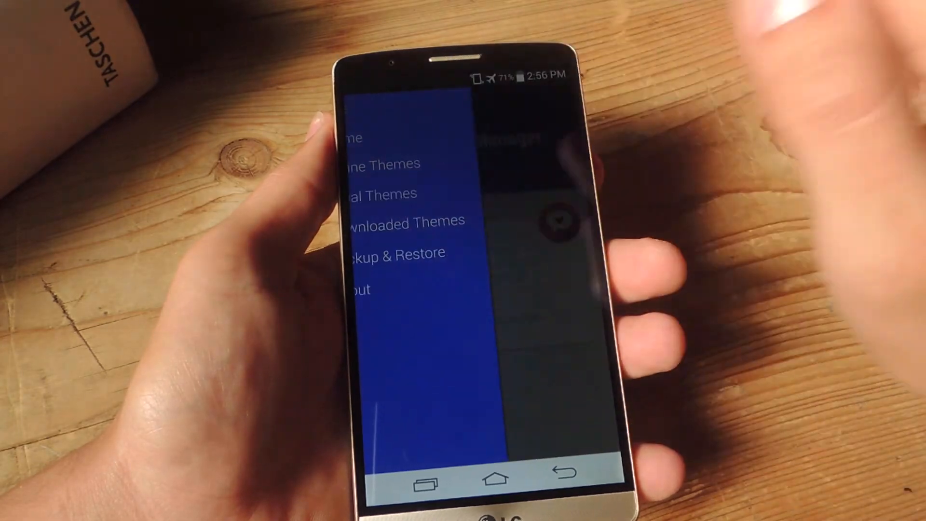
Step: Install xdaui-3.zip from Local Themes and dismiss the installed confirmation
left_click(379, 193)
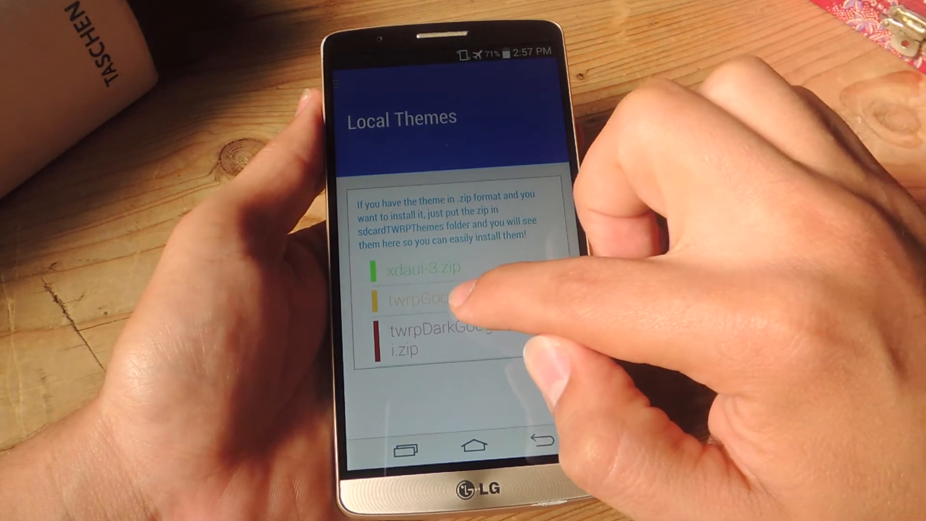
left_click(429, 298)
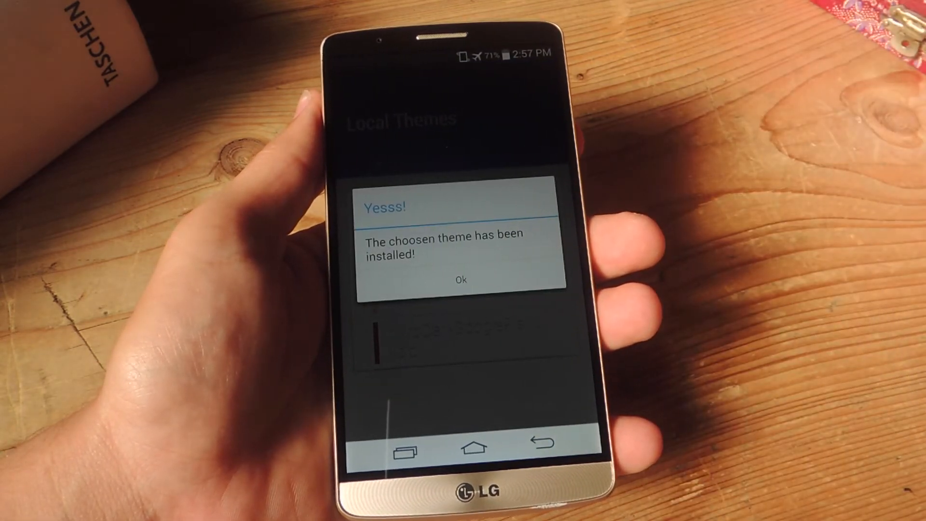
left_click(461, 279)
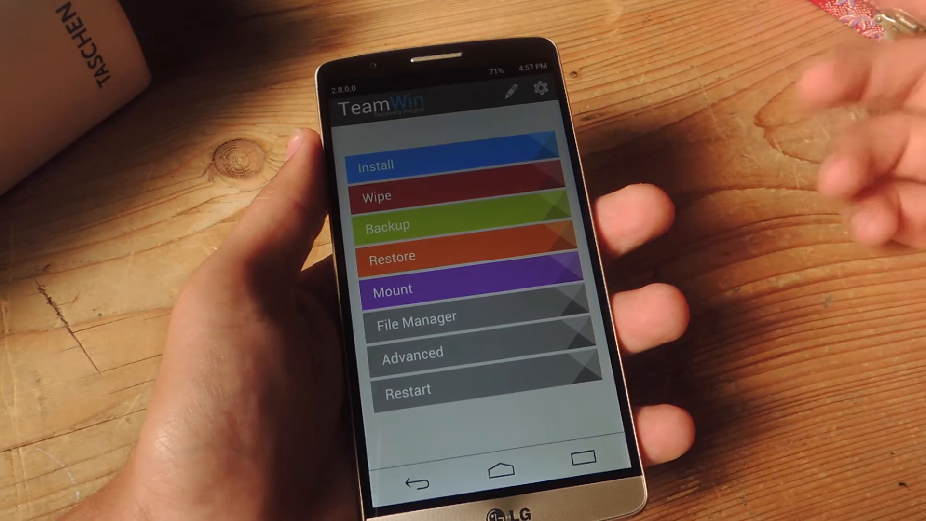
Step: Open TWRP's Settings screen with the gear icon in the themed recovery
left_click(538, 90)
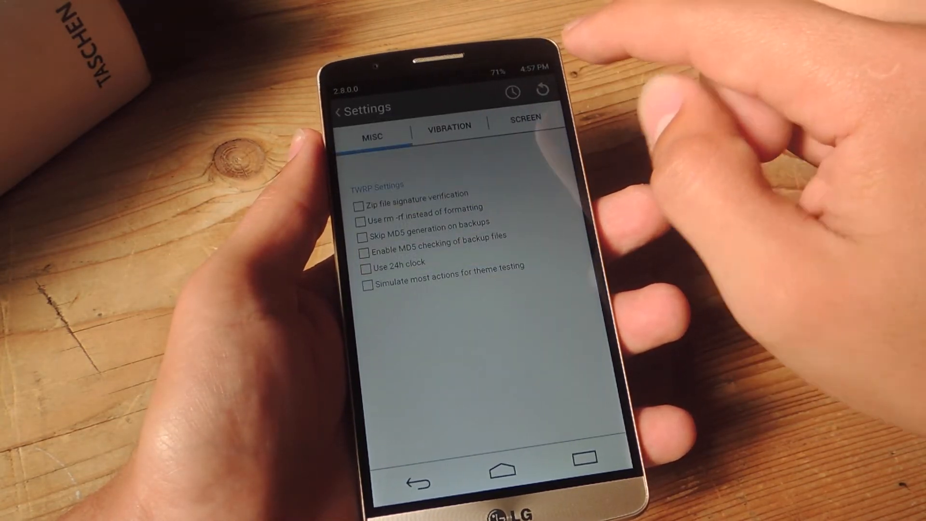